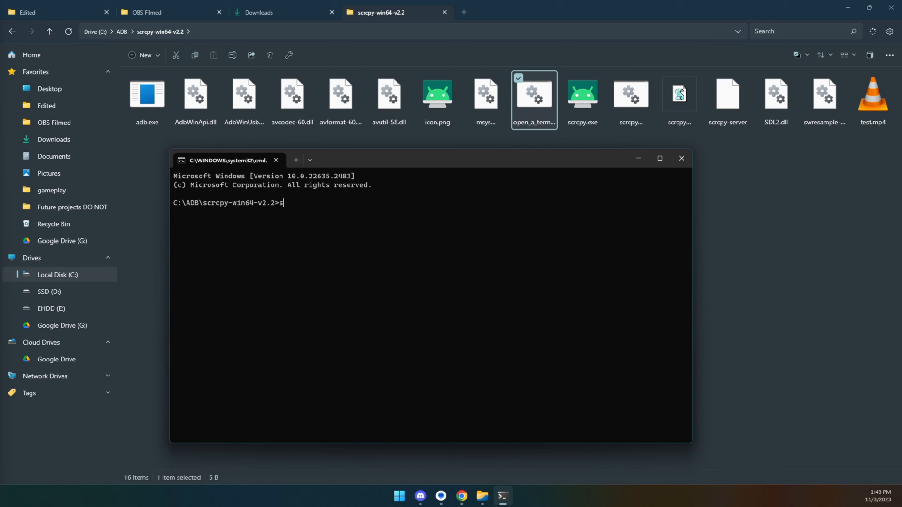
Run scrcpy --tcpip so the USB-connected Pixel_Fold switches to wireless on port 5555
type("crcpy --t")
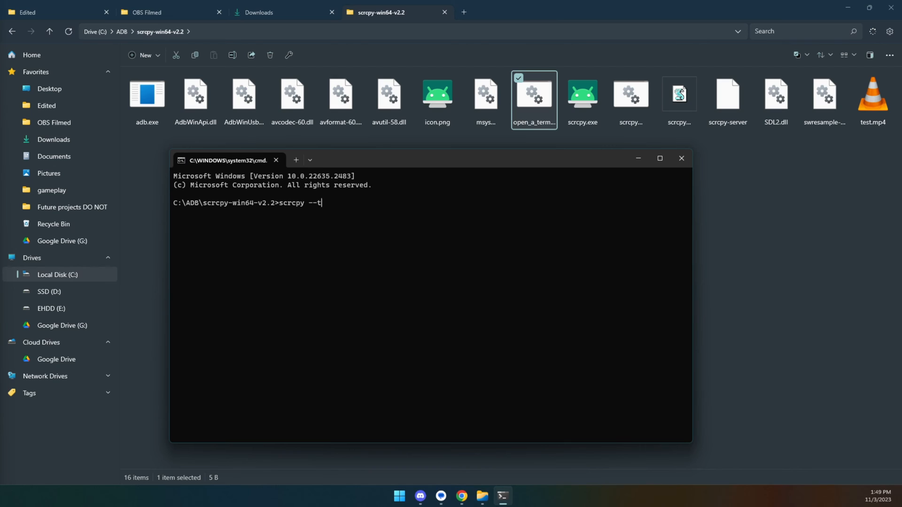
key("Enter")
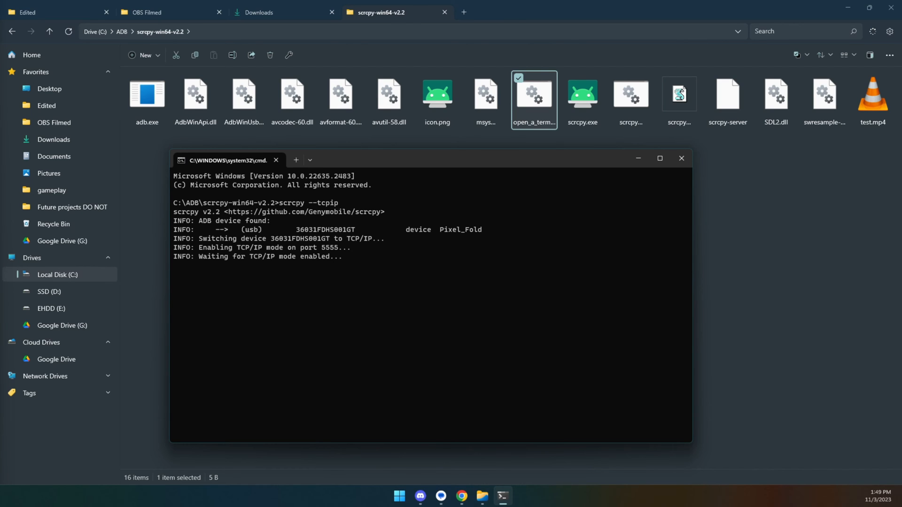